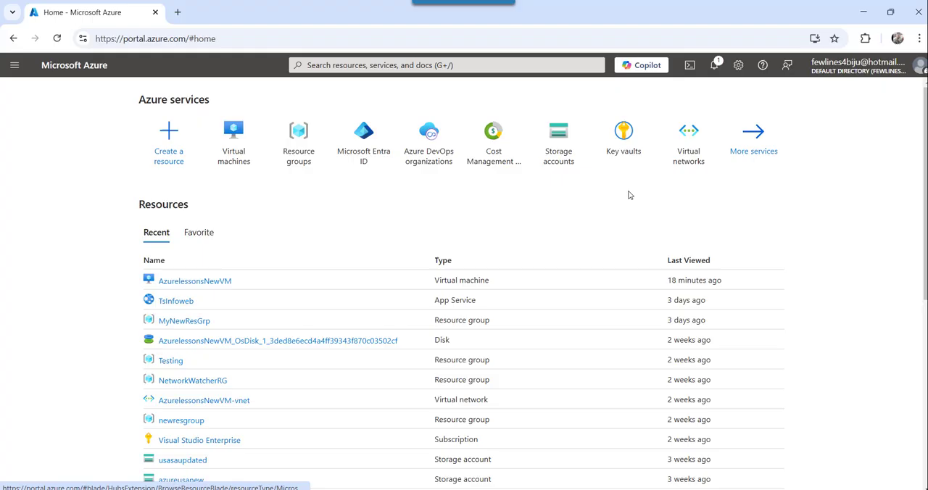
pyautogui.moveTo(621, 192)
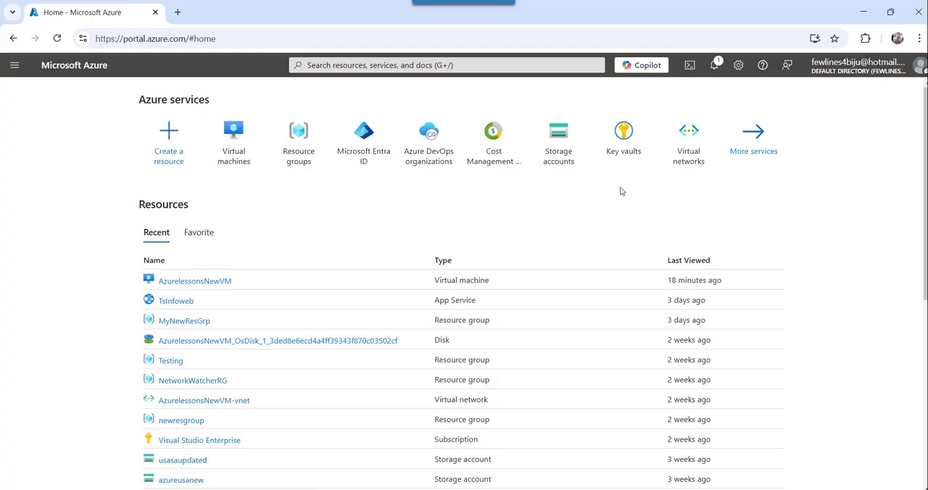
# Step: Find 'virtual' in the portal search and go to the Virtual machines list
pyautogui.click(446, 63)
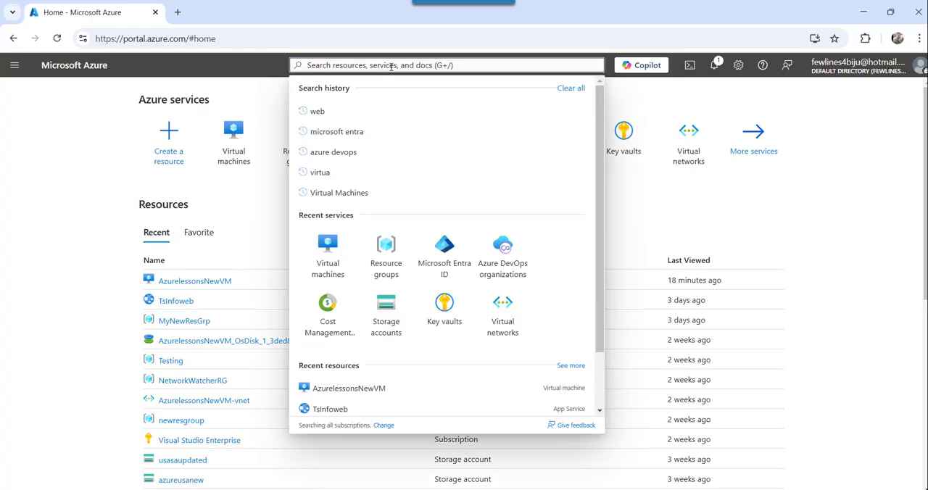
pyautogui.write('vir')
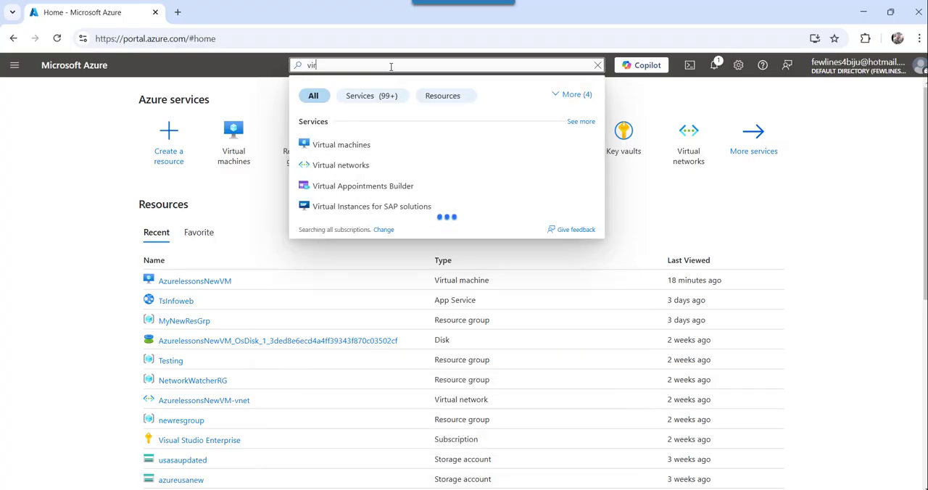
pyautogui.write('tual')
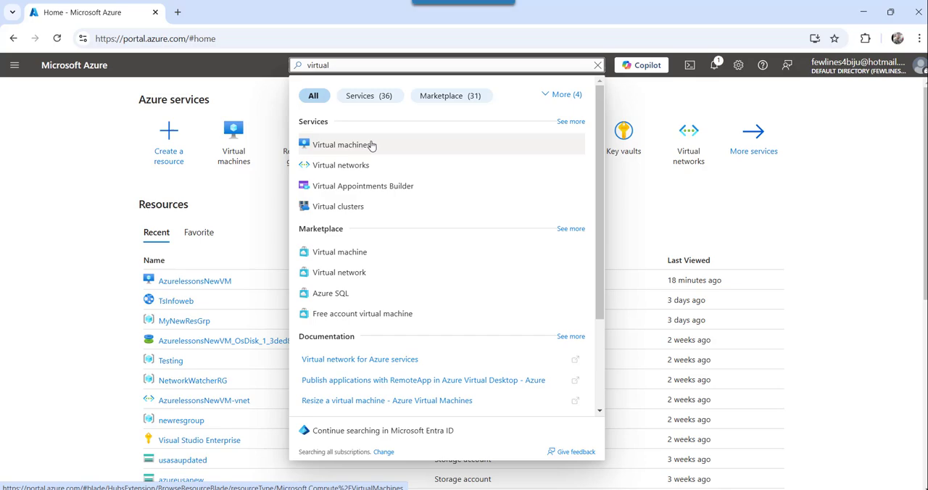
pyautogui.moveTo(319, 122)
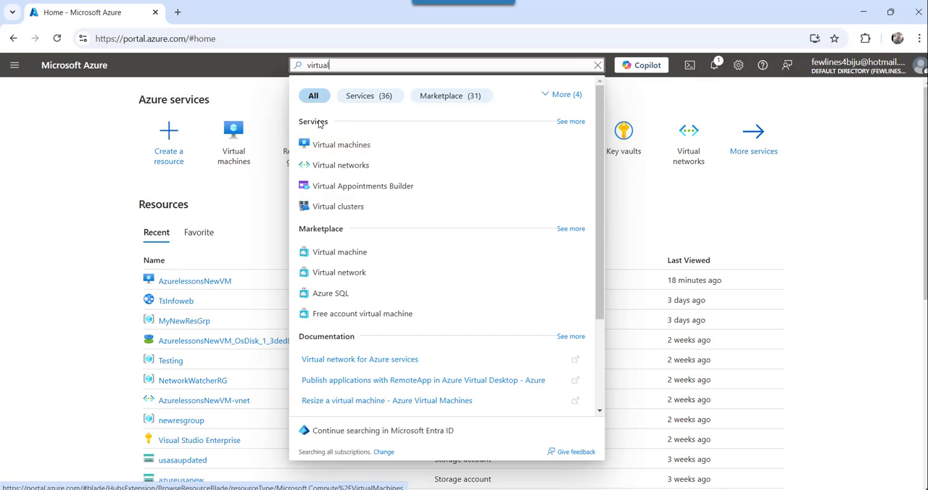
pyautogui.click(341, 145)
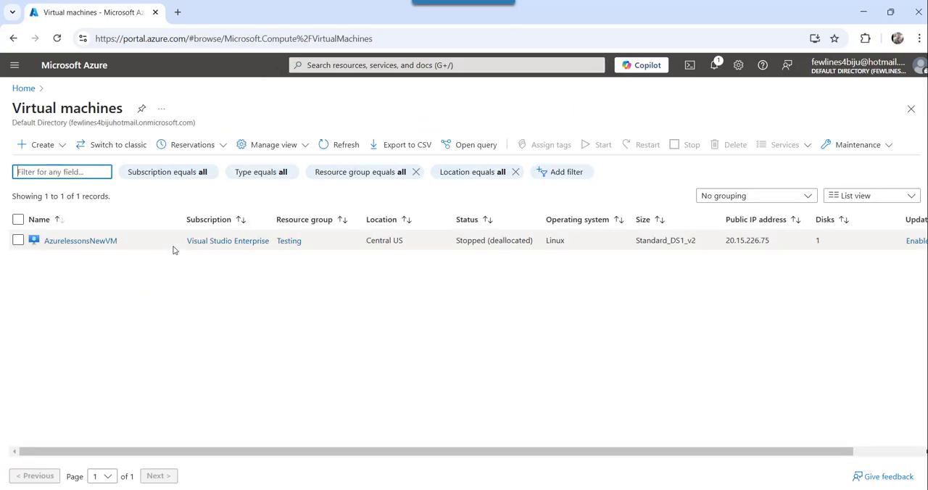
pyautogui.moveTo(75, 264)
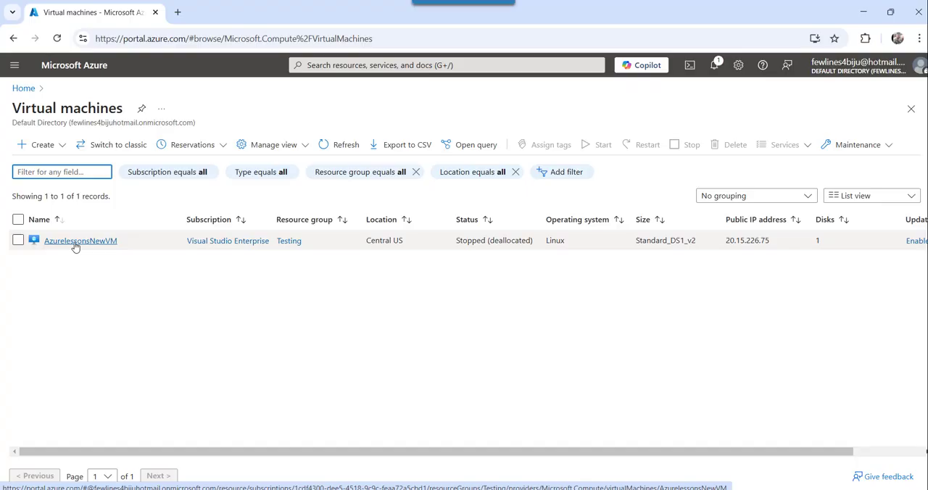
# Step: Navigate to the Network settings page of AzurelessonsNewVM via the Networking menu
pyautogui.click(79, 240)
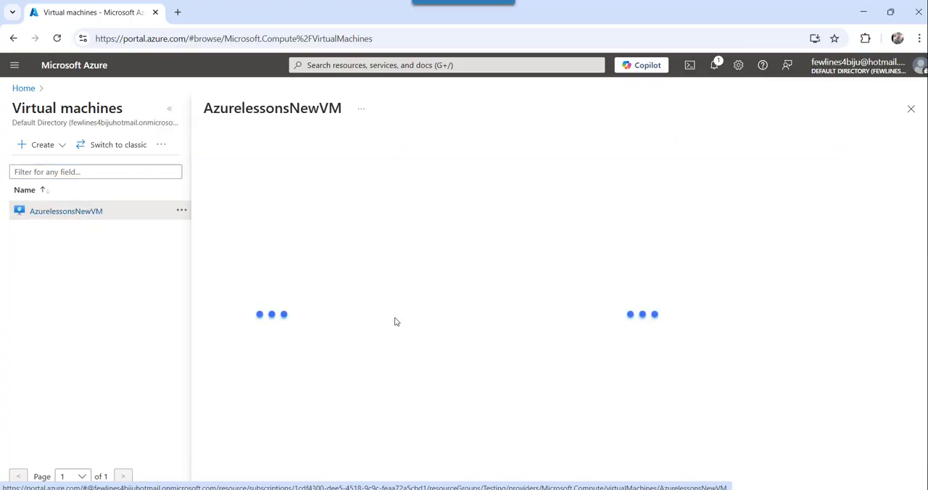
pyautogui.click(66, 211)
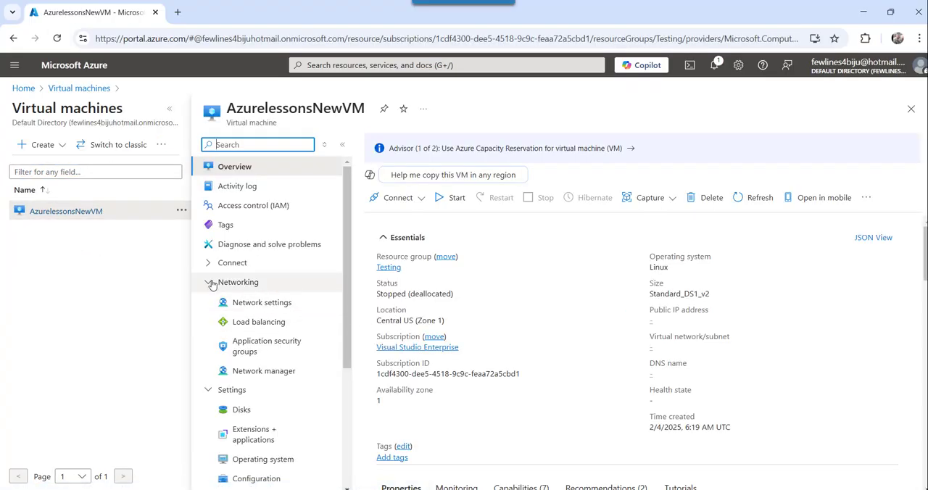
pyautogui.click(211, 281)
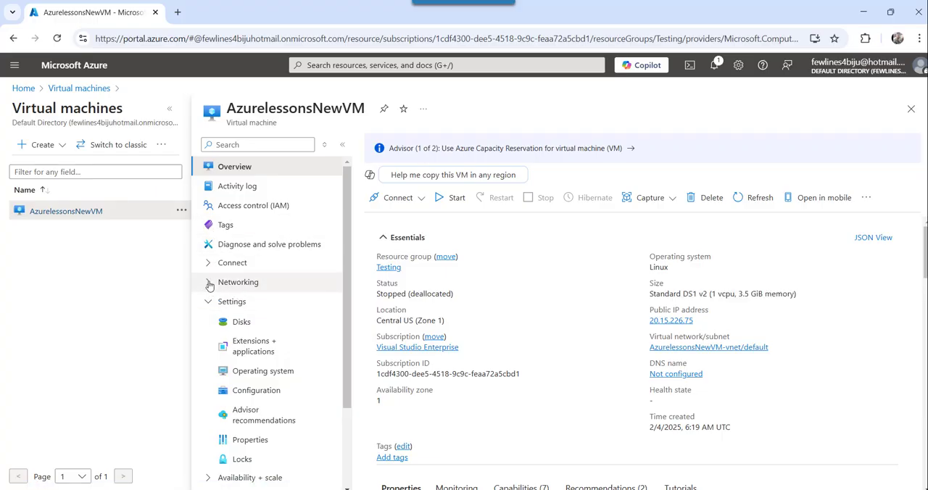
pyautogui.click(232, 302)
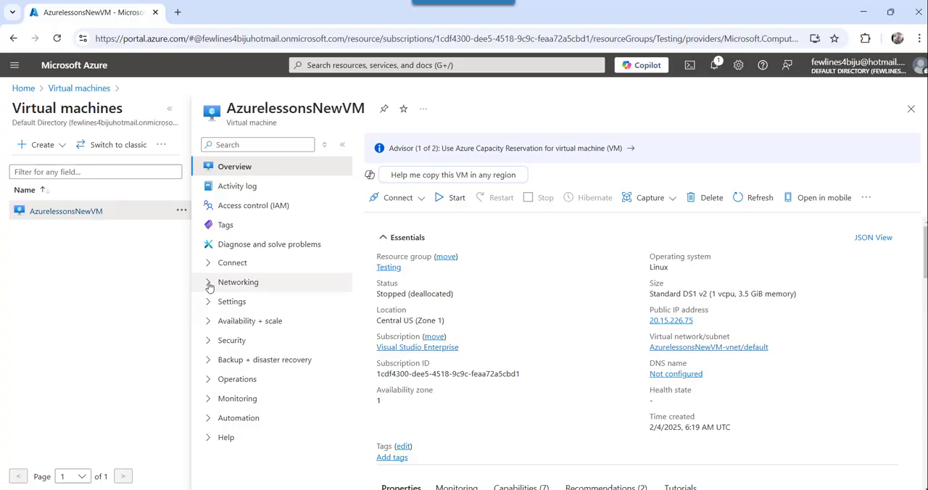
pyautogui.click(238, 282)
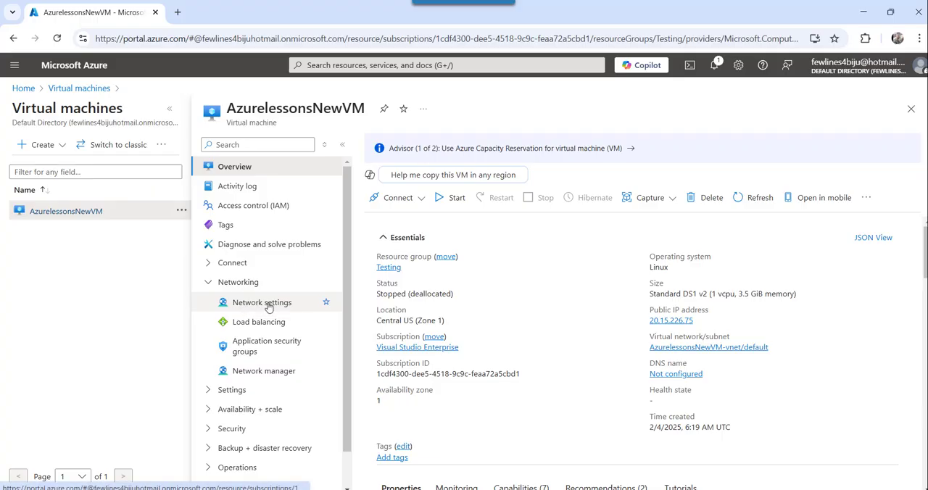
pyautogui.click(261, 302)
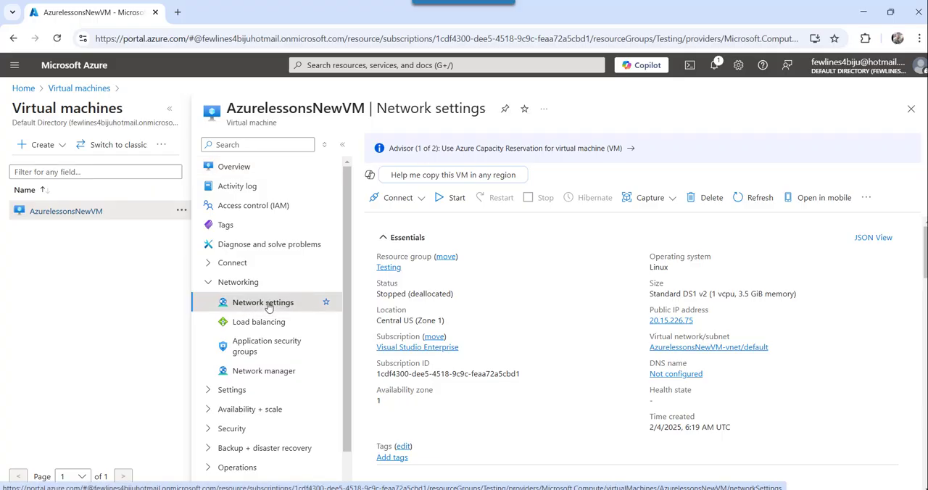
pyautogui.click(262, 301)
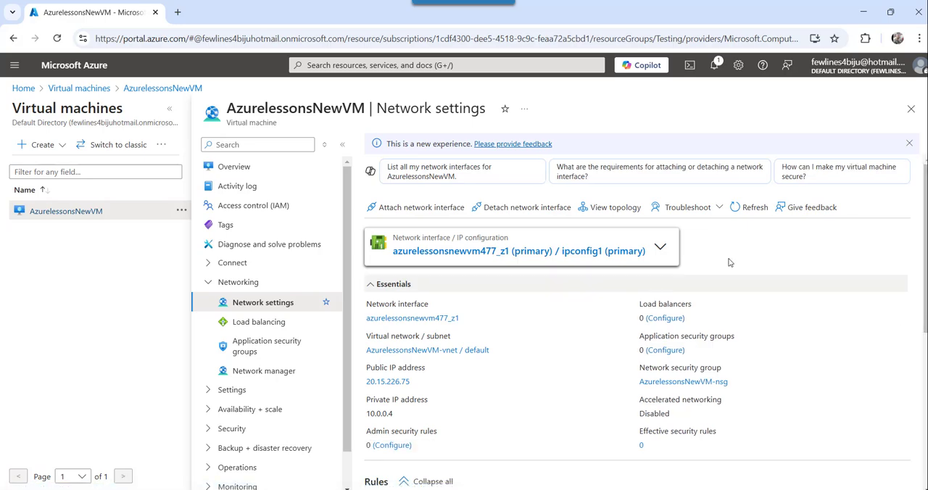
# Step: Reach the Rules section of the security group and start creating a port rule
pyautogui.scroll(-3)
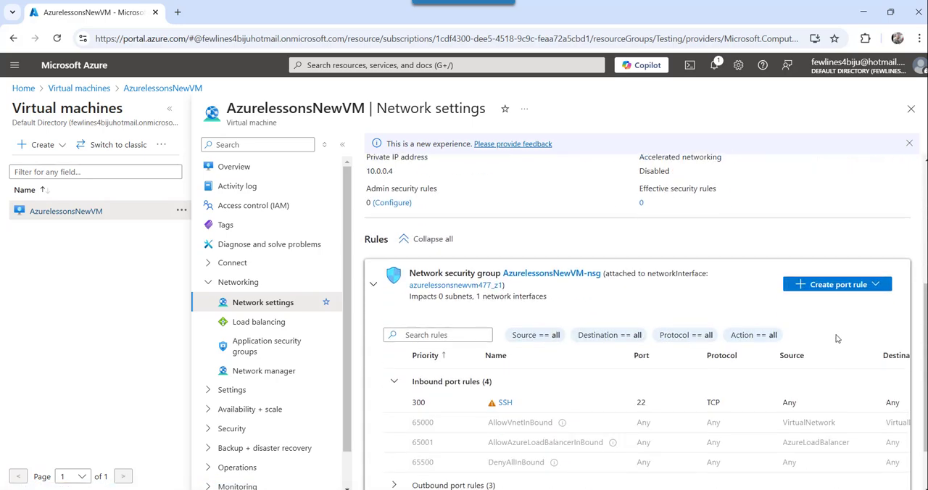
pyautogui.moveTo(804, 296)
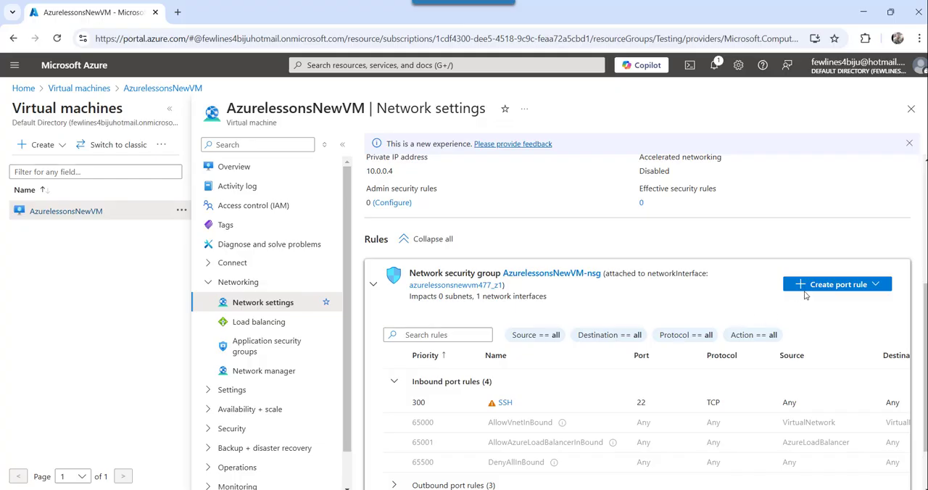
pyautogui.moveTo(838, 284)
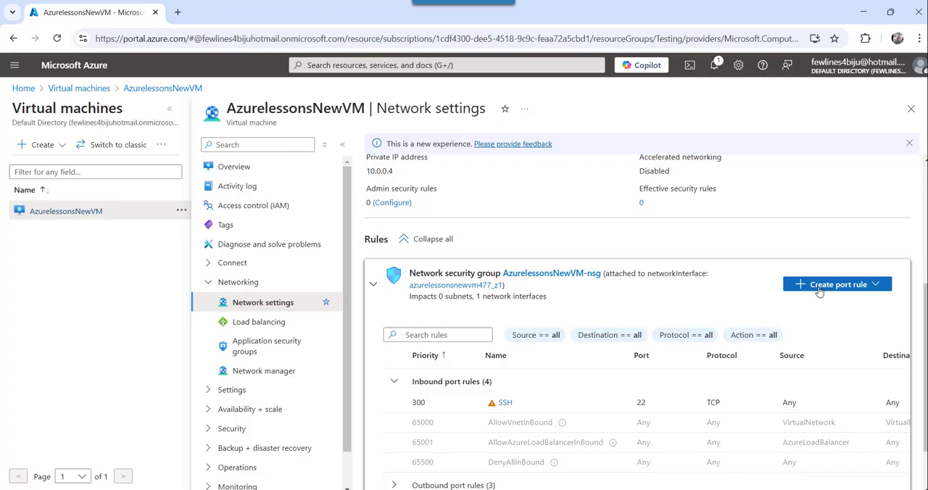
pyautogui.click(839, 284)
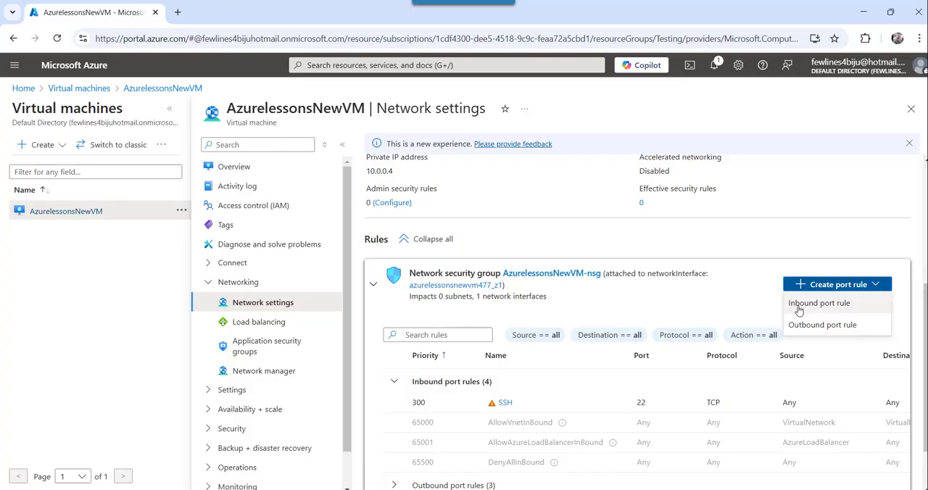
pyautogui.moveTo(824, 309)
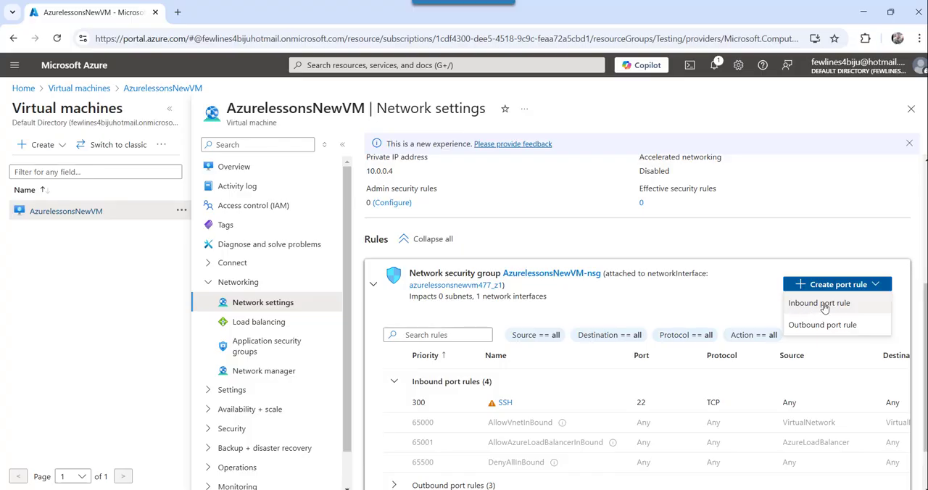
# Step: Begin an inbound port rule and set its service to RDP (port 3389, TCP, Allow)
pyautogui.click(818, 301)
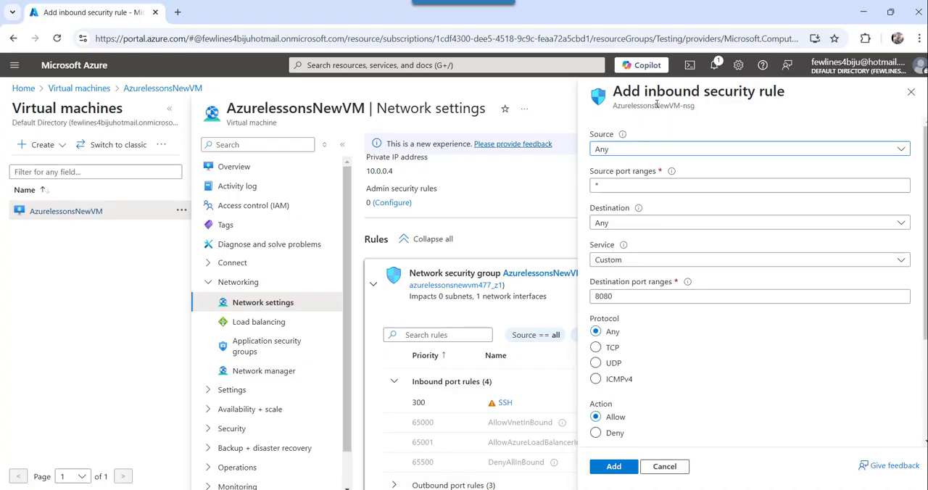
pyautogui.moveTo(801, 148)
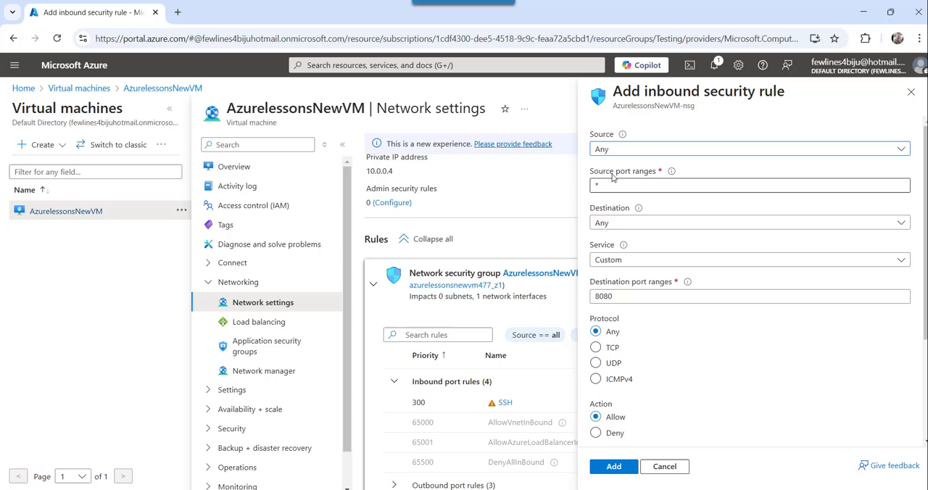
pyautogui.moveTo(681, 197)
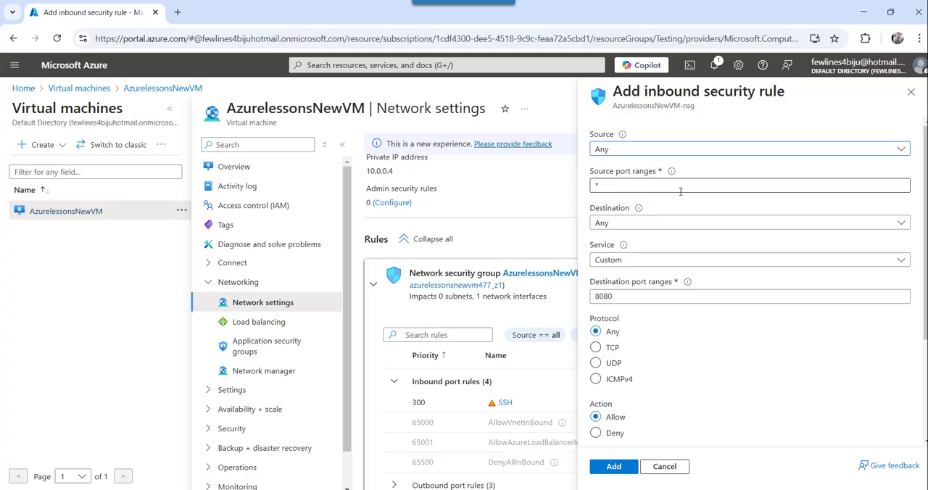
pyautogui.moveTo(643, 296)
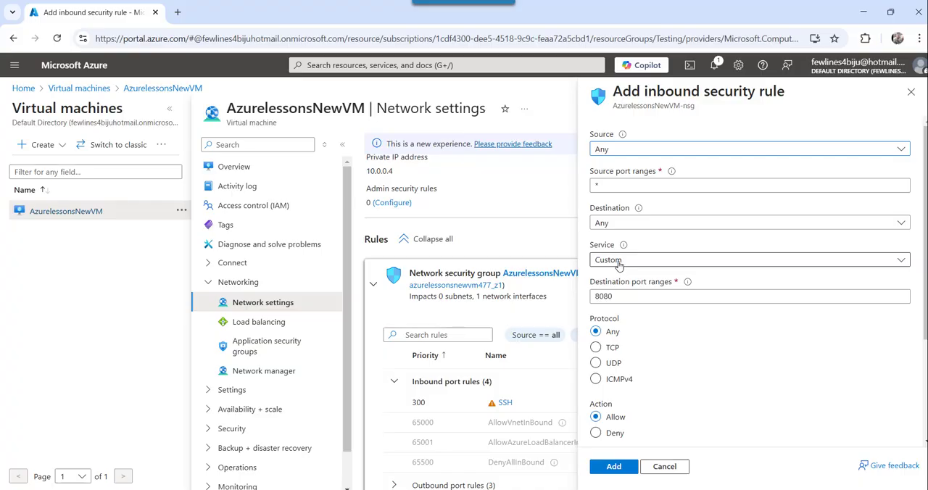
pyautogui.click(746, 260)
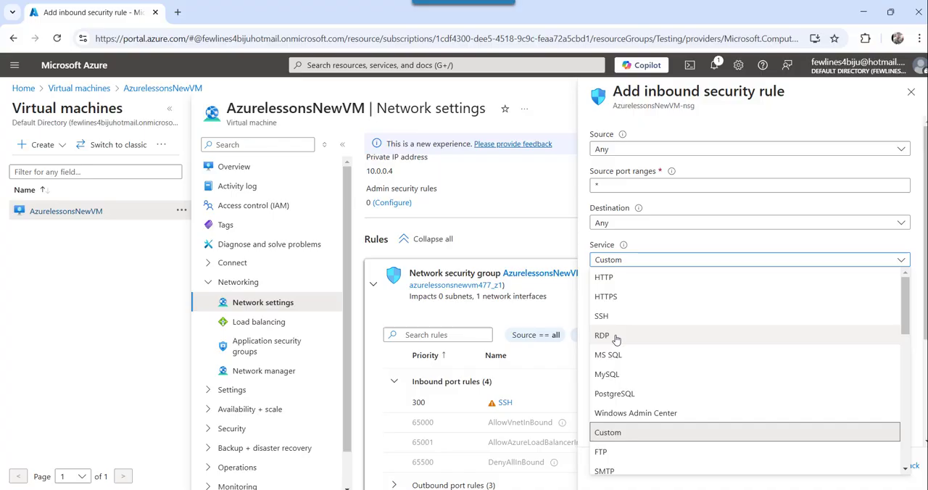
pyautogui.click(602, 335)
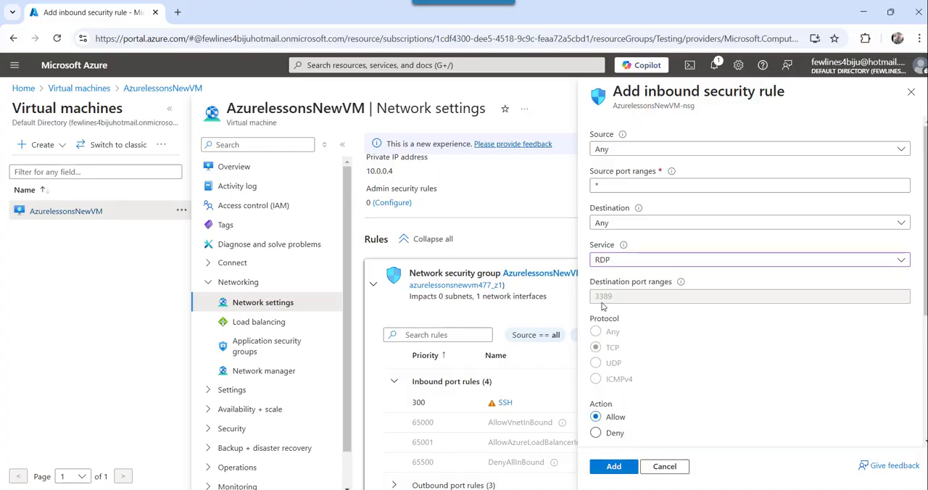
pyautogui.moveTo(661, 330)
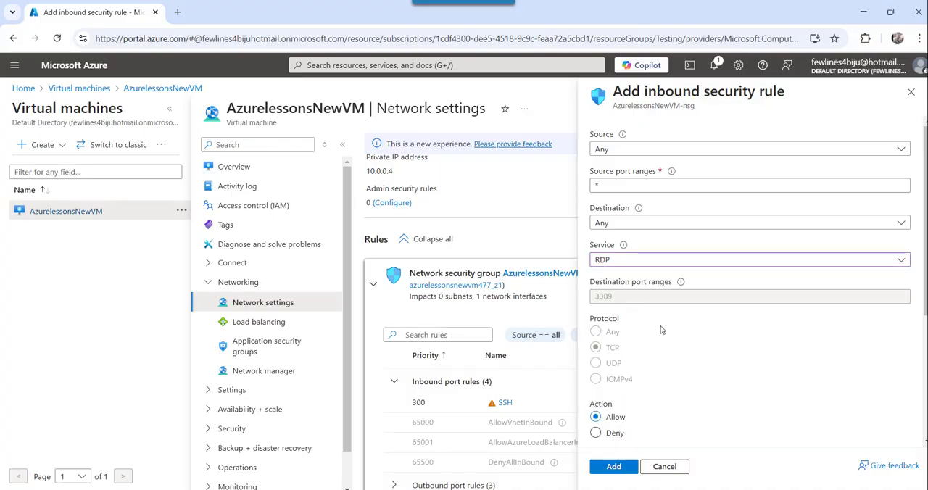
pyautogui.moveTo(635, 306)
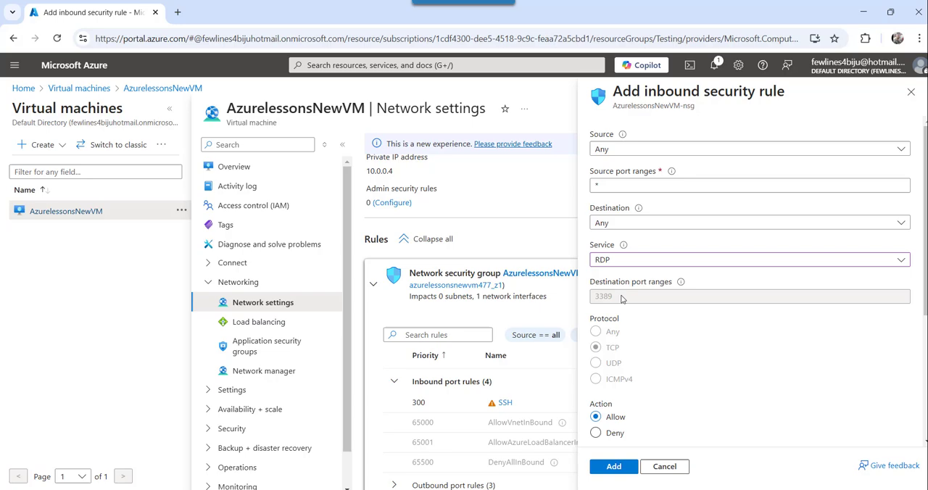
pyautogui.scroll(-3)
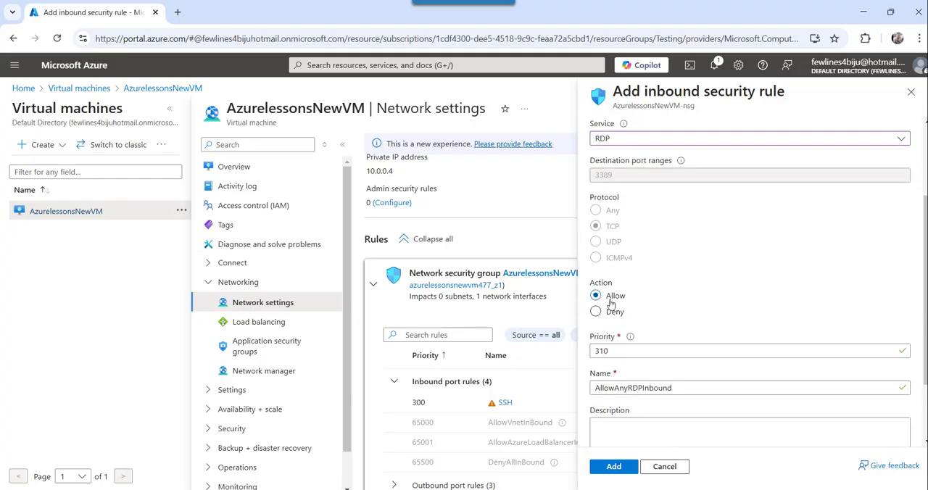
pyautogui.moveTo(635, 302)
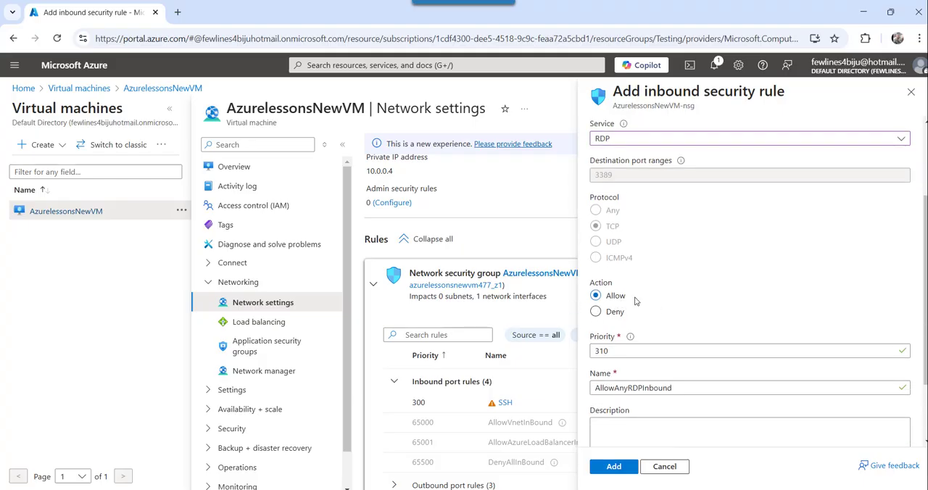
pyautogui.click(595, 310)
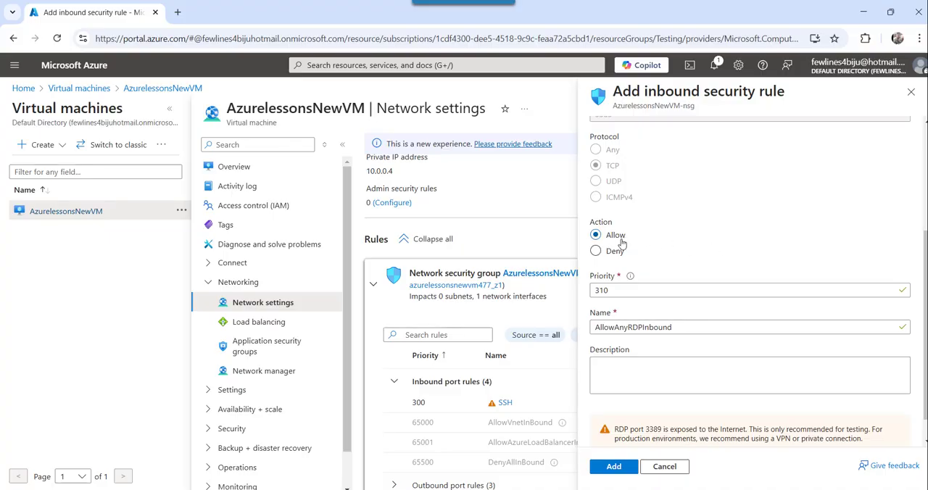
pyautogui.moveTo(730, 247)
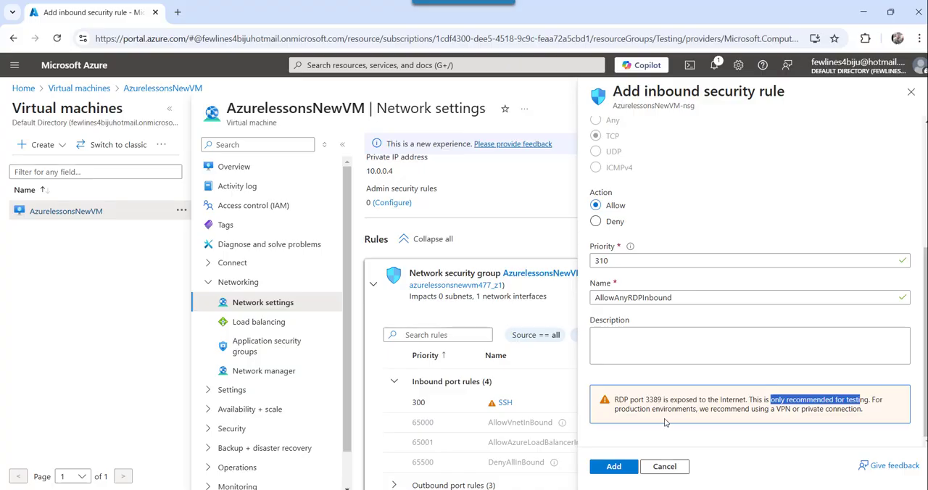
pyautogui.moveTo(785, 419)
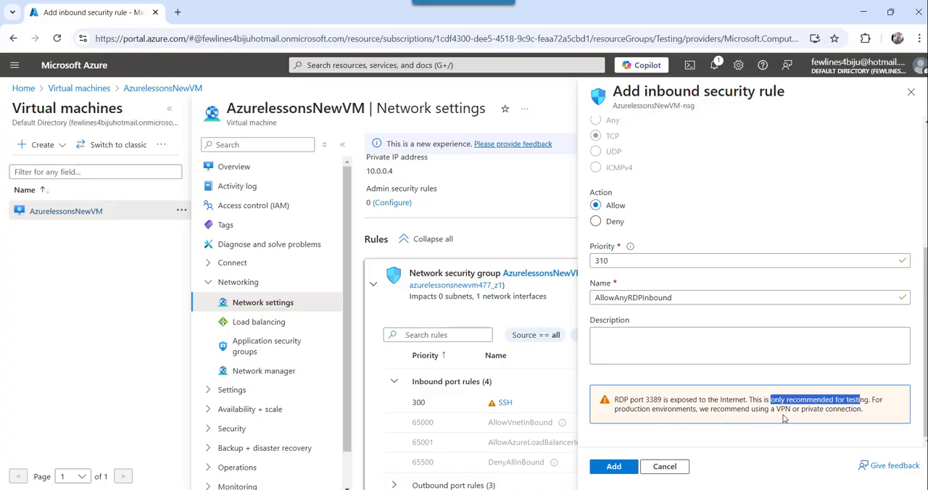
pyautogui.moveTo(674, 392)
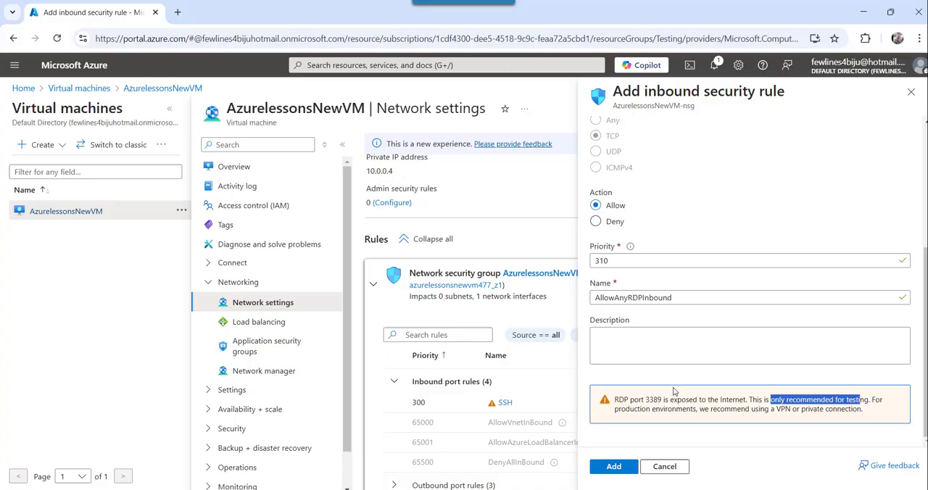
pyautogui.scroll(3)
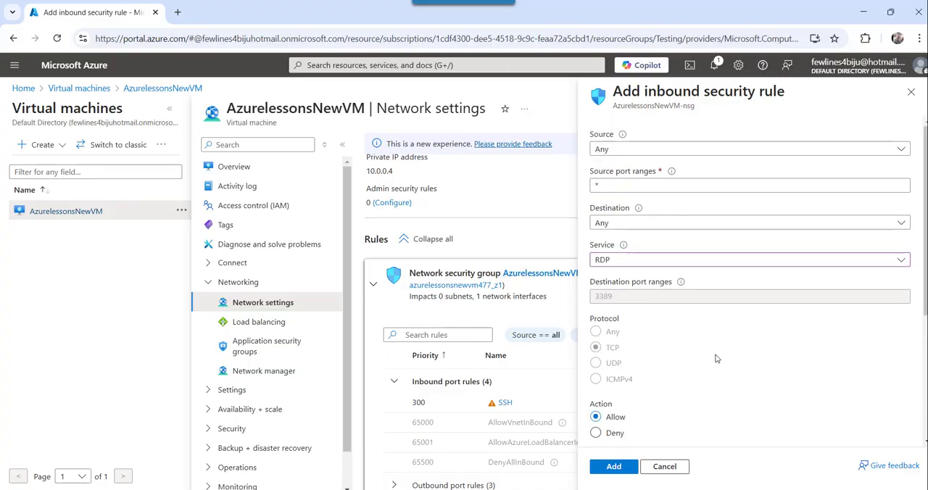
pyautogui.moveTo(740, 389)
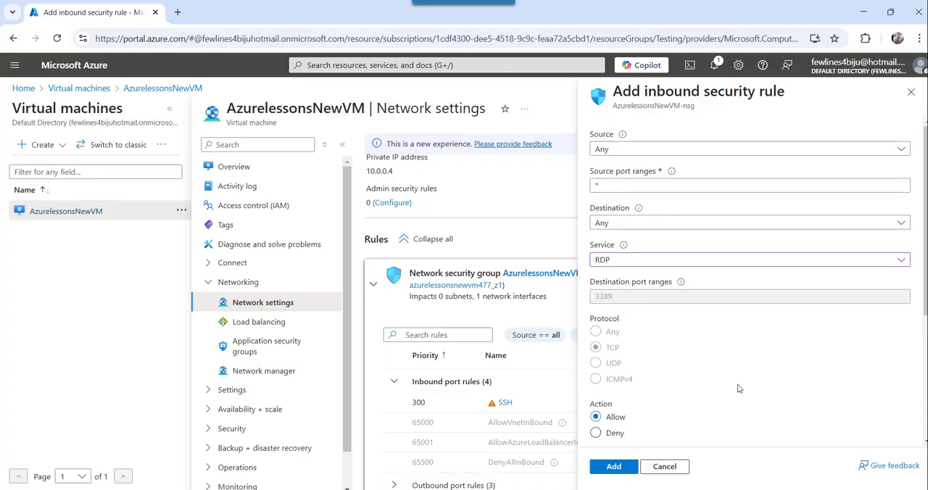
pyautogui.scroll(-3)
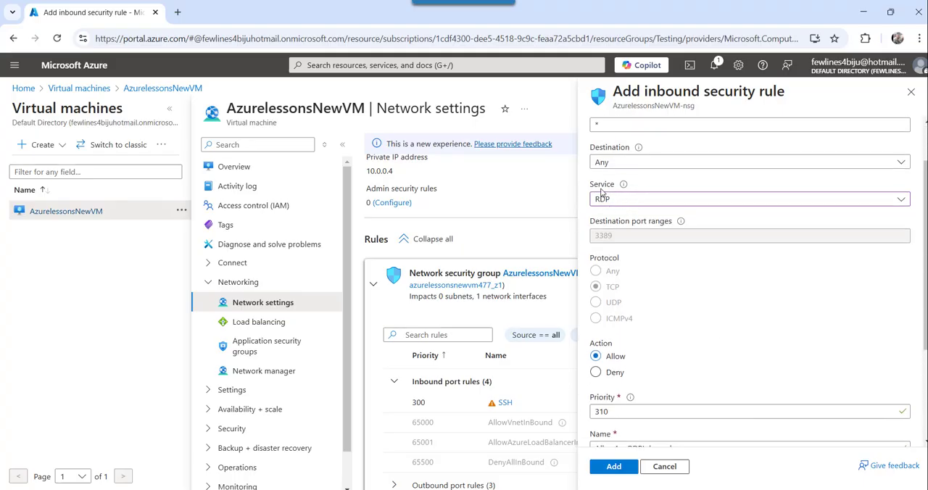
pyautogui.scroll(-3)
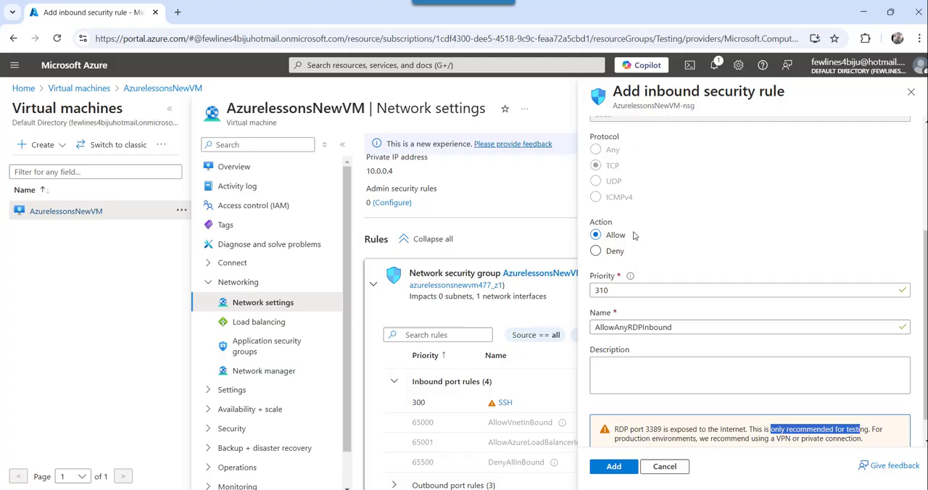
pyautogui.moveTo(627, 235)
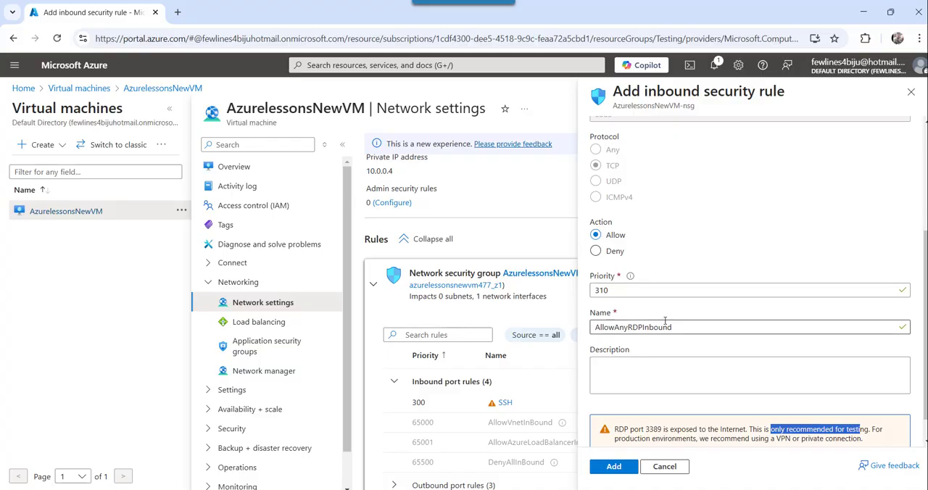
pyautogui.scroll(3)
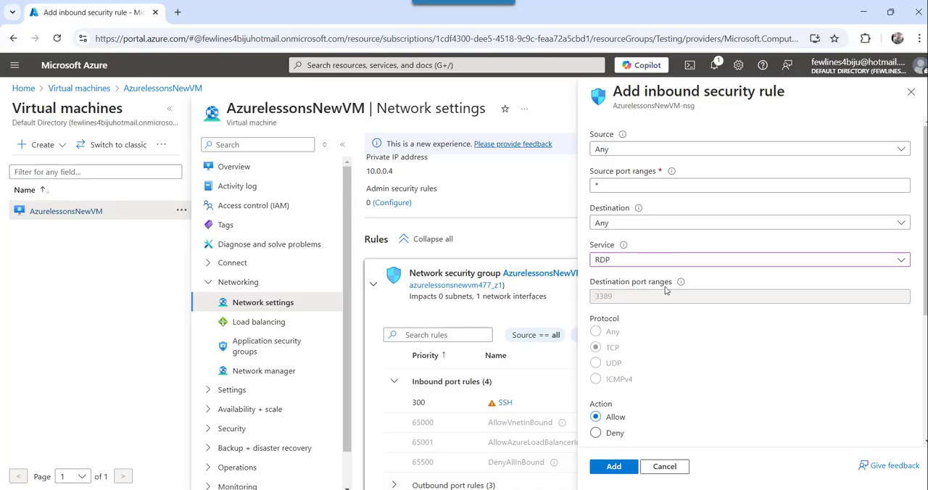
pyautogui.moveTo(625, 259)
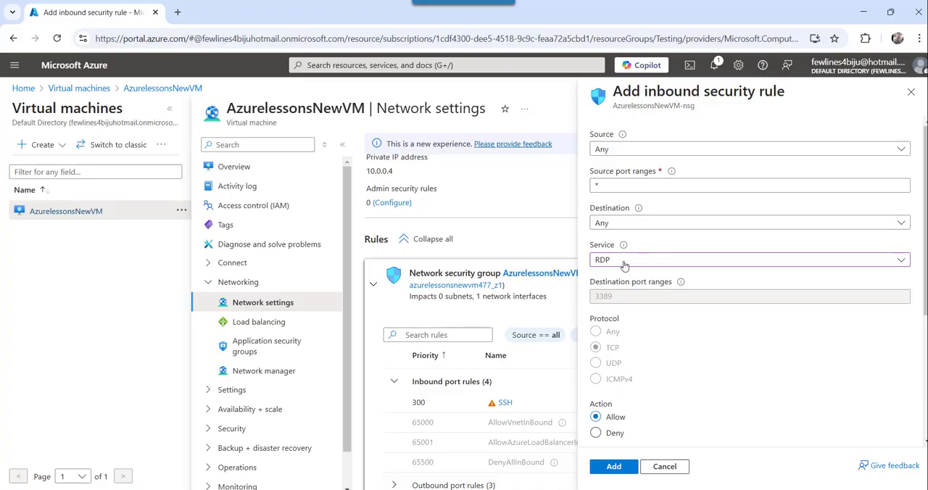
# Step: Try the Custom service for the rule, then switch it back to RDP
pyautogui.click(748, 260)
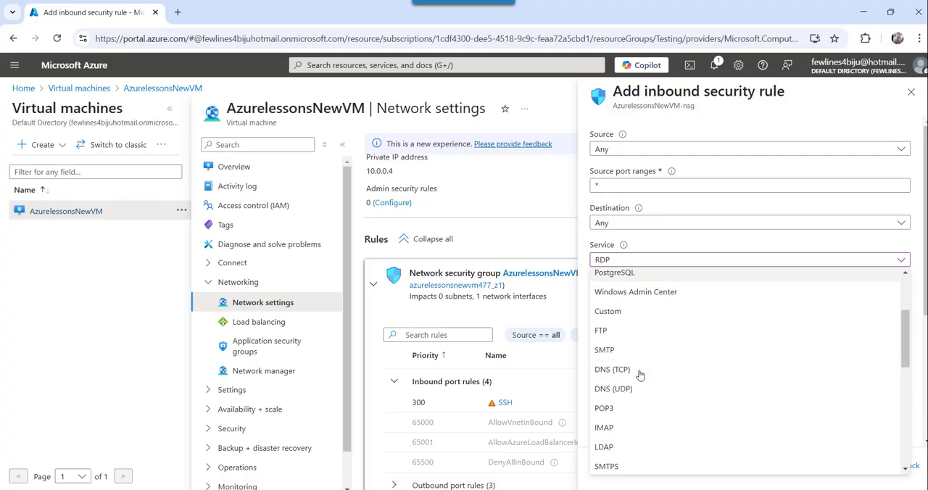
pyautogui.click(608, 310)
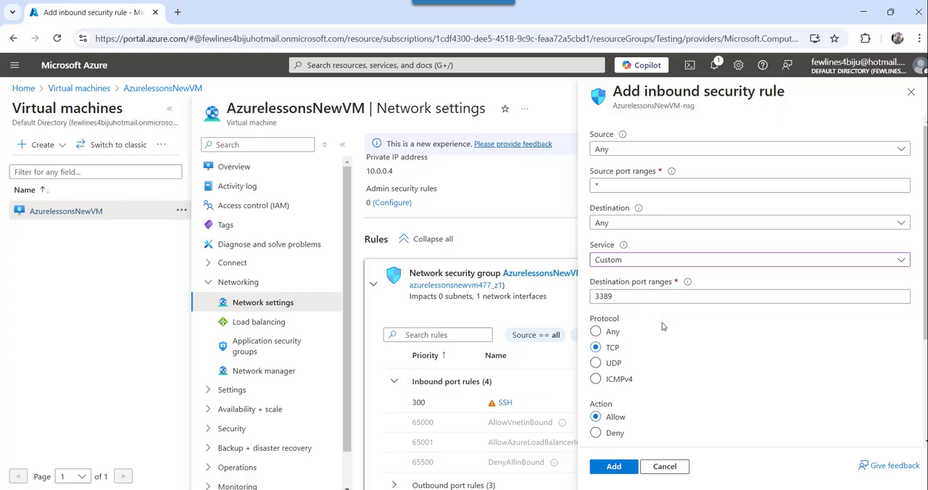
pyautogui.scroll(-3)
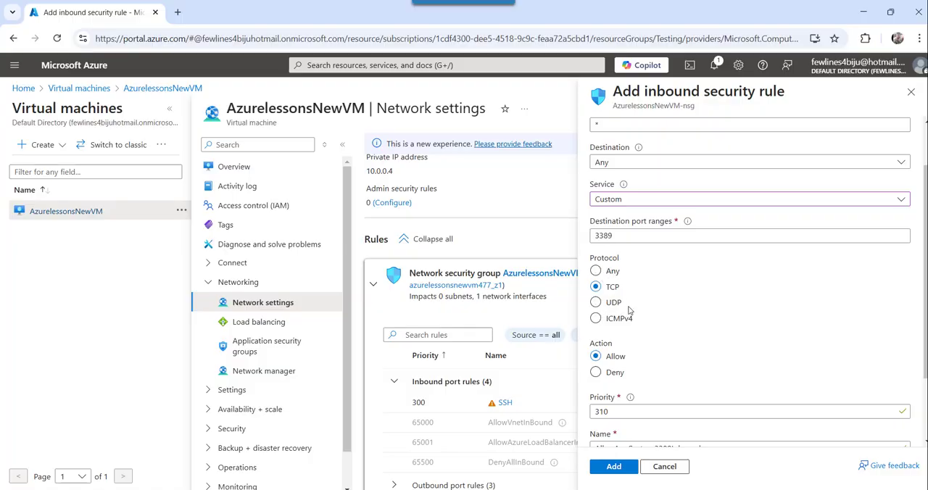
pyautogui.moveTo(676, 337)
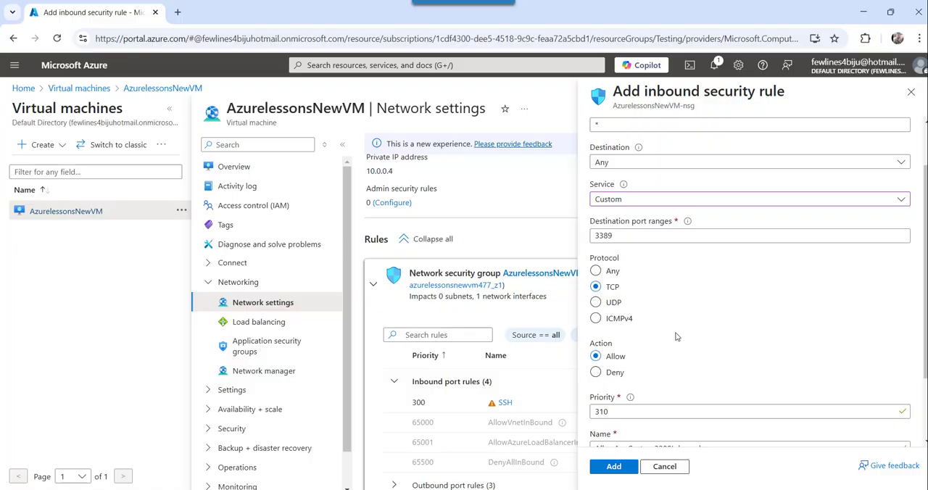
pyautogui.scroll(-3)
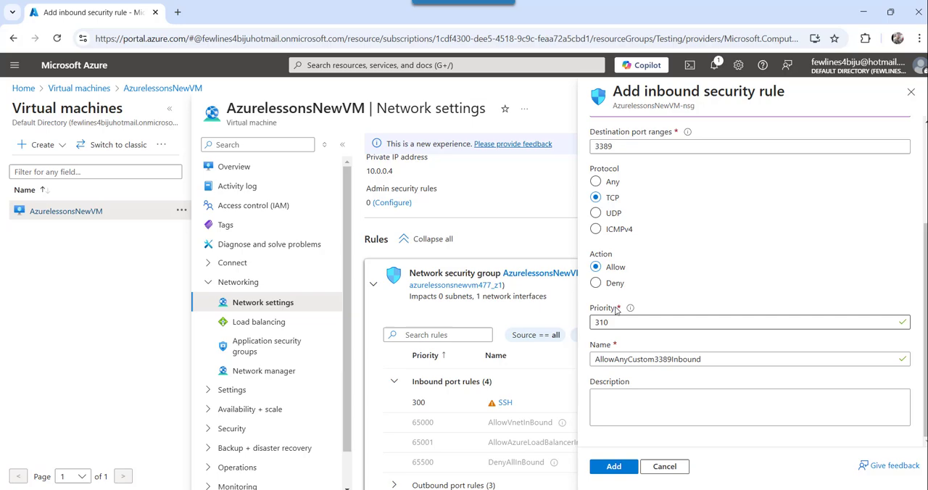
pyautogui.scroll(3)
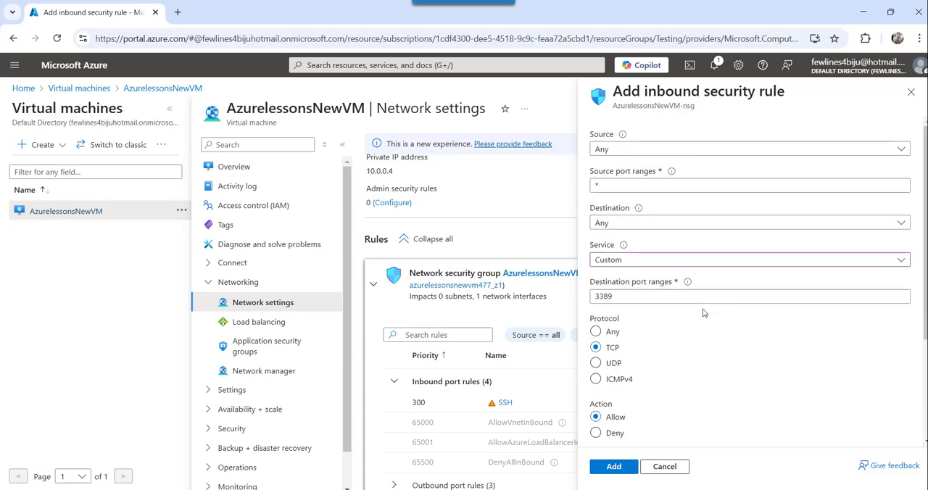
pyautogui.click(748, 259)
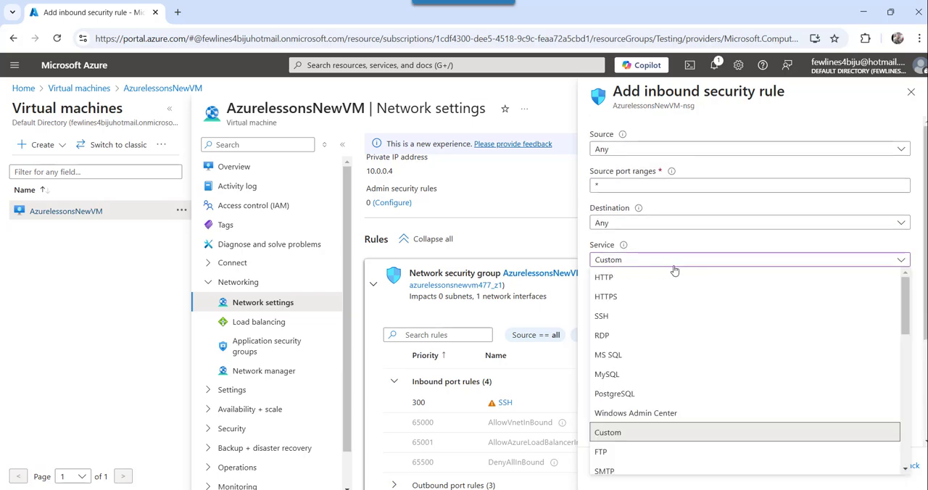
pyautogui.click(602, 335)
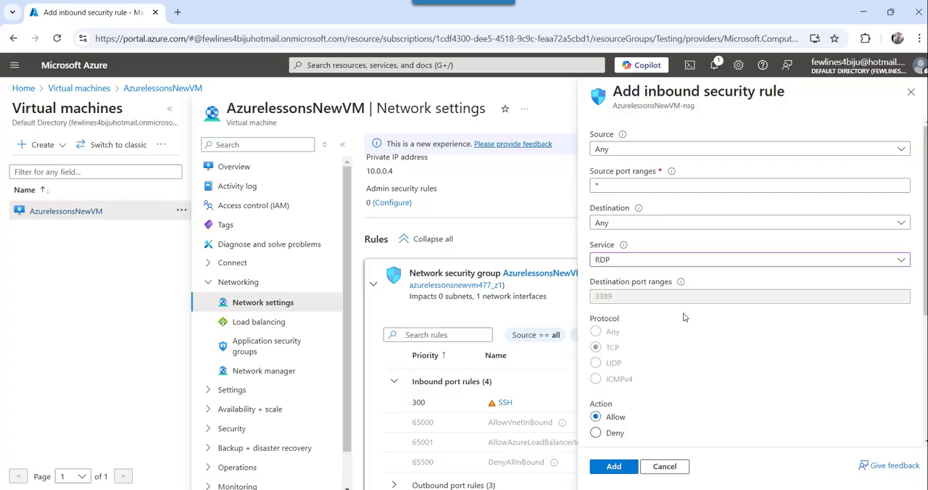
# Step: Set the service to SSH on port 22, keeping Allow and priority 310 as AllowAnySSHInbound
pyautogui.scroll(-3)
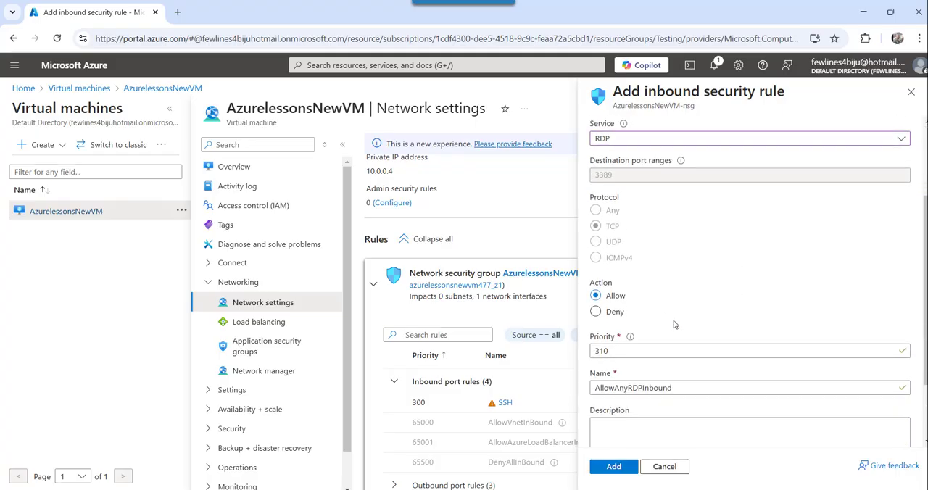
pyautogui.scroll(-3)
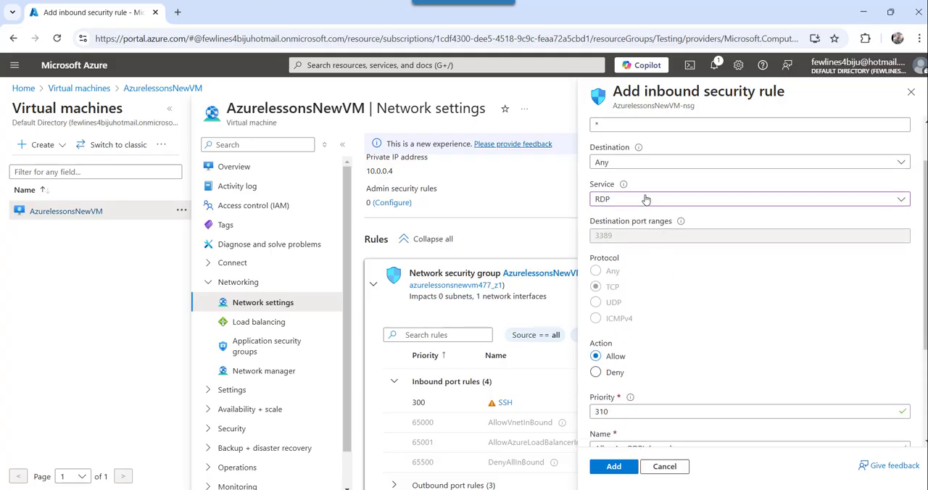
pyautogui.click(749, 199)
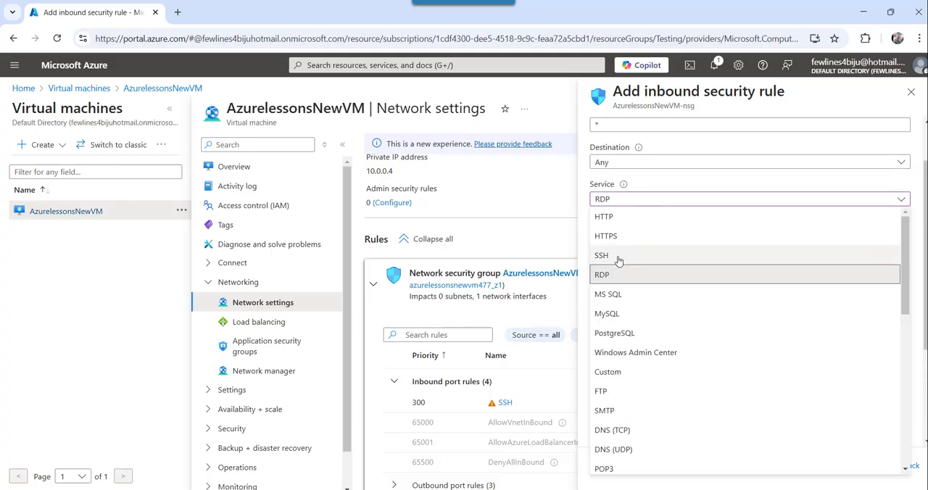
pyautogui.click(601, 255)
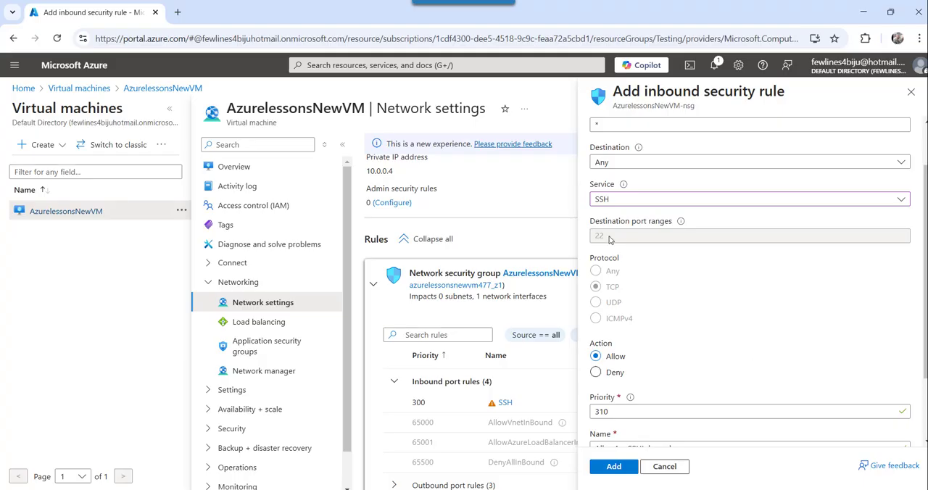
pyautogui.moveTo(678, 352)
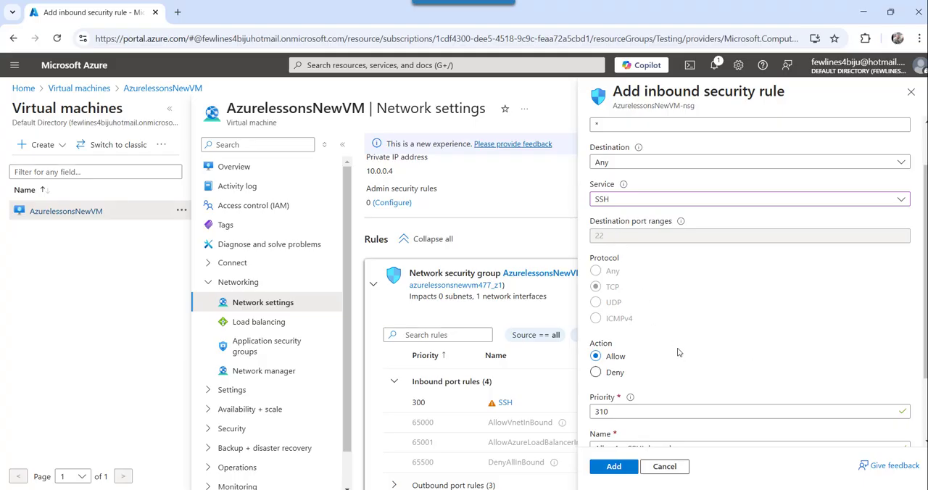
pyautogui.scroll(-3)
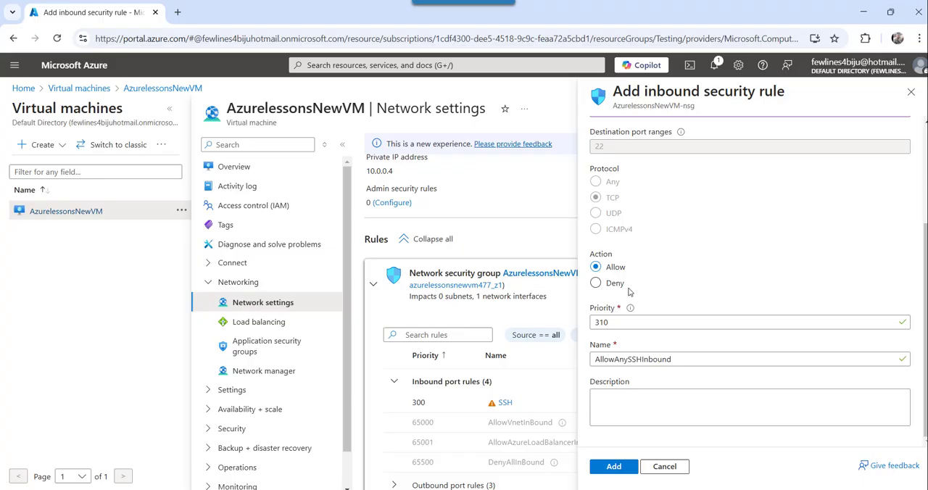
pyautogui.moveTo(625, 307)
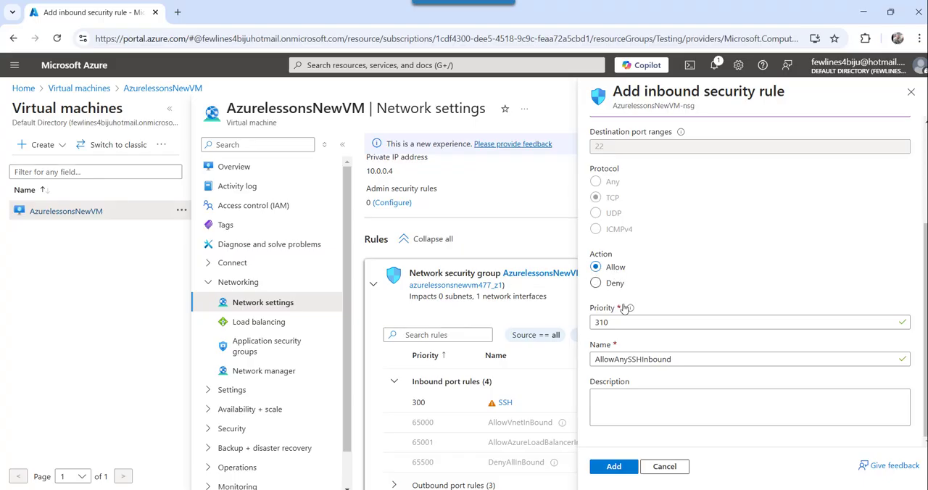
pyautogui.moveTo(613, 339)
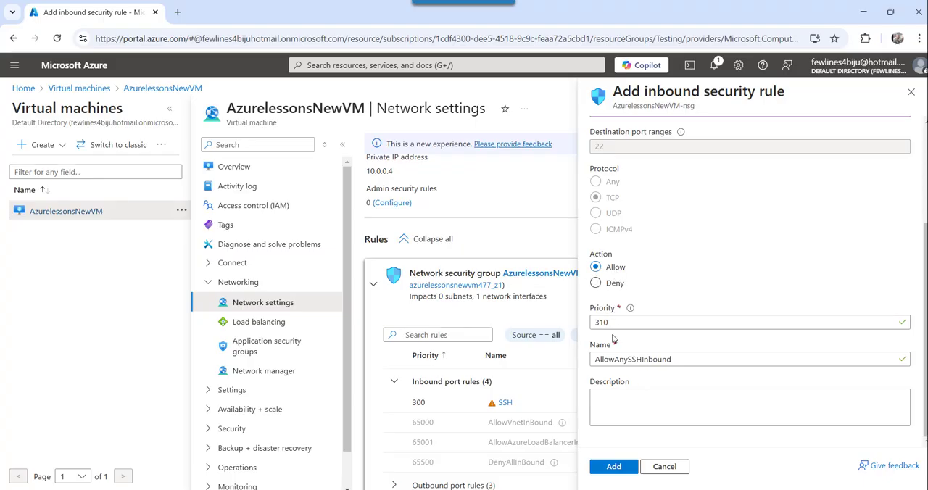
pyautogui.click(726, 322)
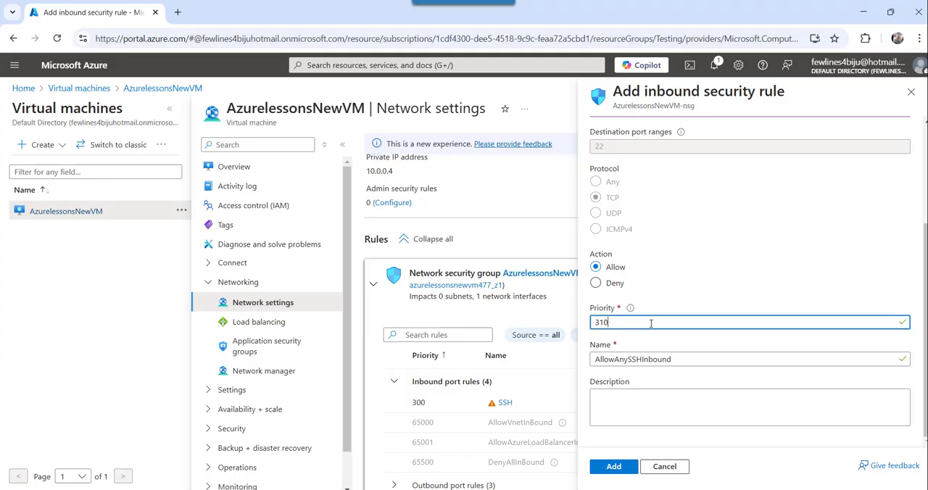
pyautogui.moveTo(630, 307)
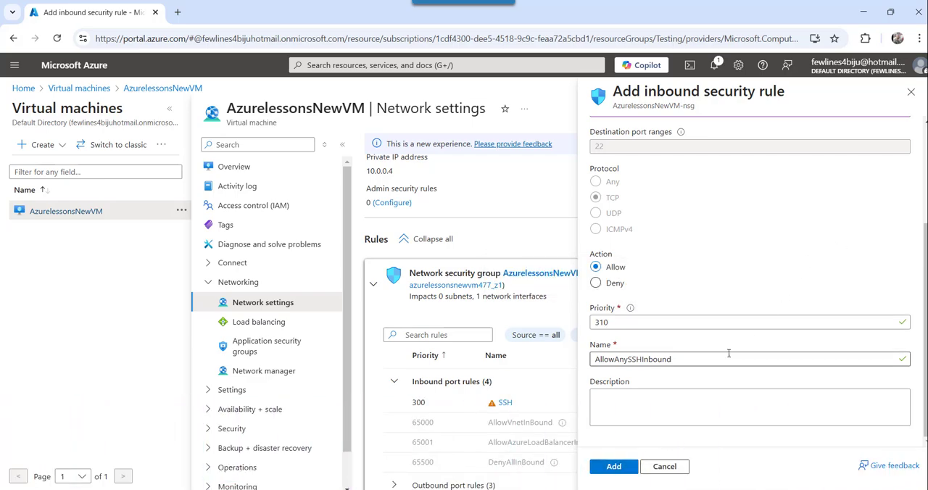
pyautogui.scroll(3)
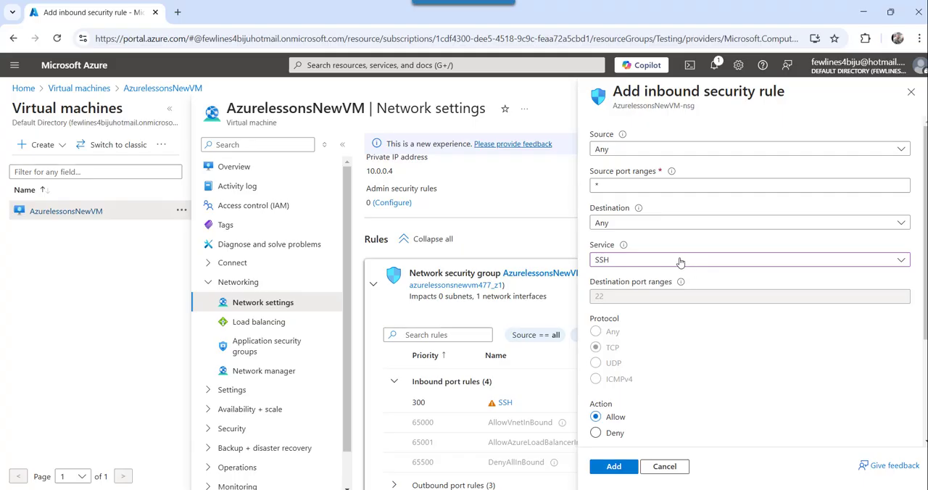
# Step: Switch the service back to RDP and add the rule AllowAnyRDPInbound for port 3389
pyautogui.click(748, 259)
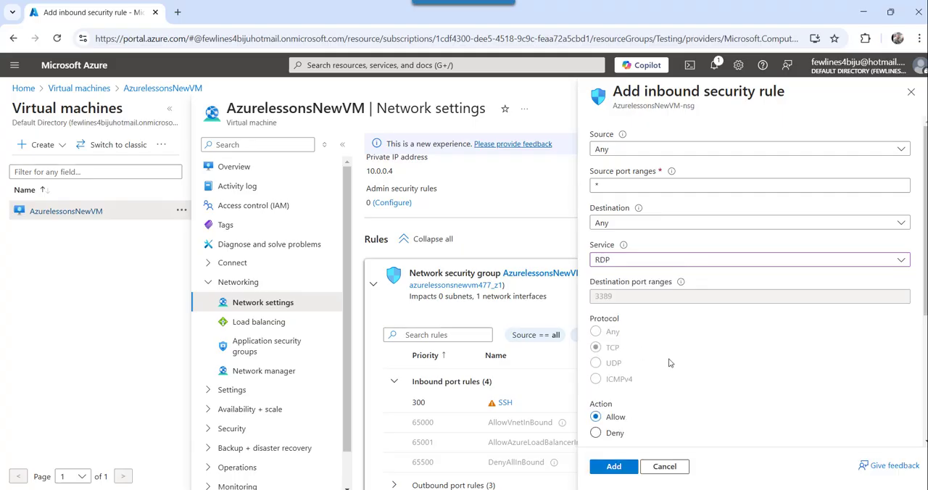
pyautogui.scroll(-3)
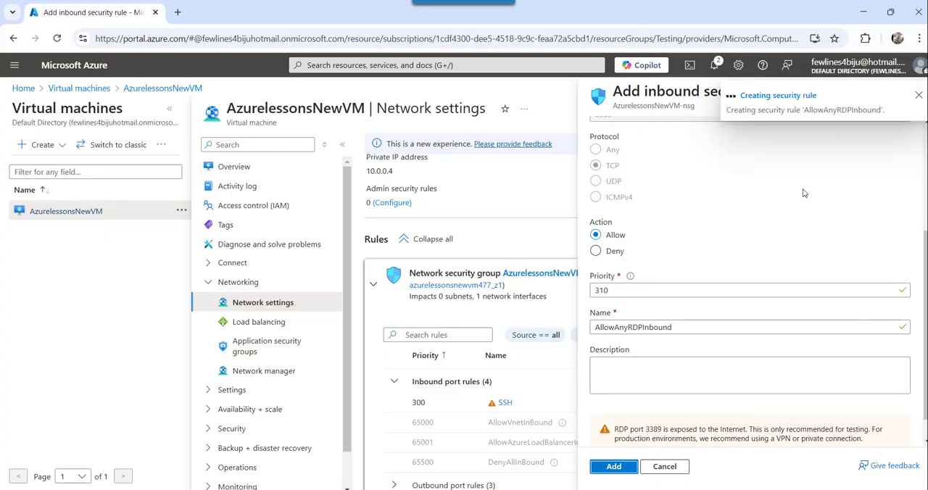
pyautogui.click(614, 467)
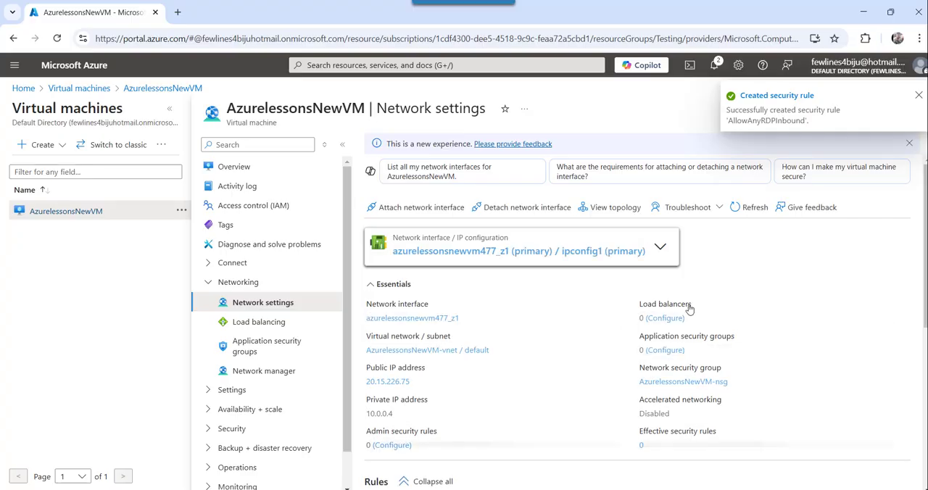
pyautogui.scroll(-3)
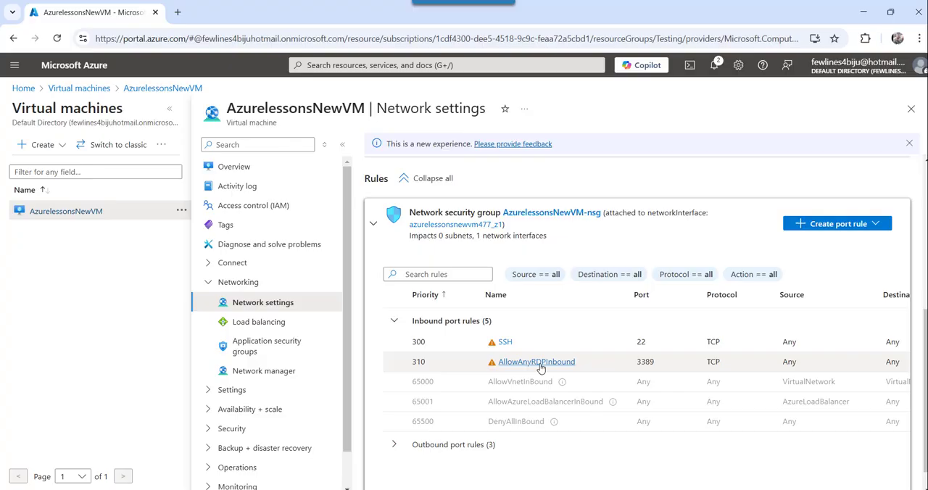
pyautogui.moveTo(607, 370)
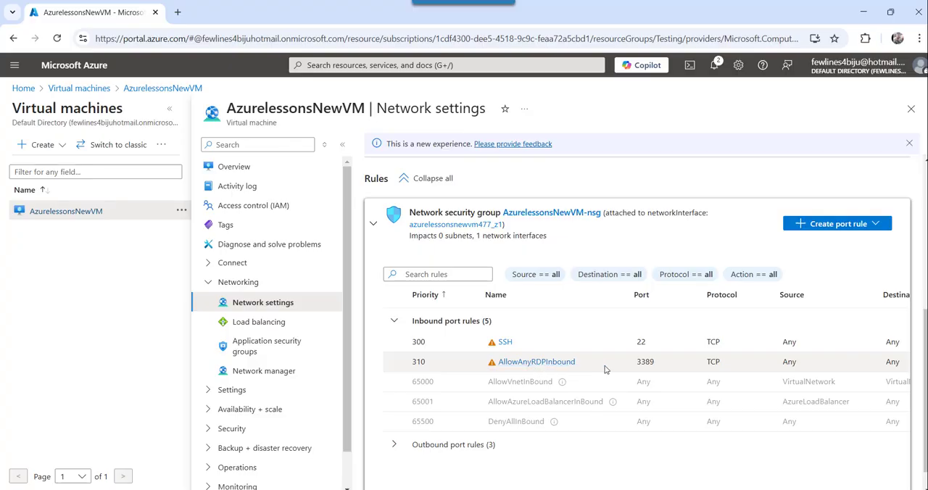
pyautogui.doubleClick(644, 361)
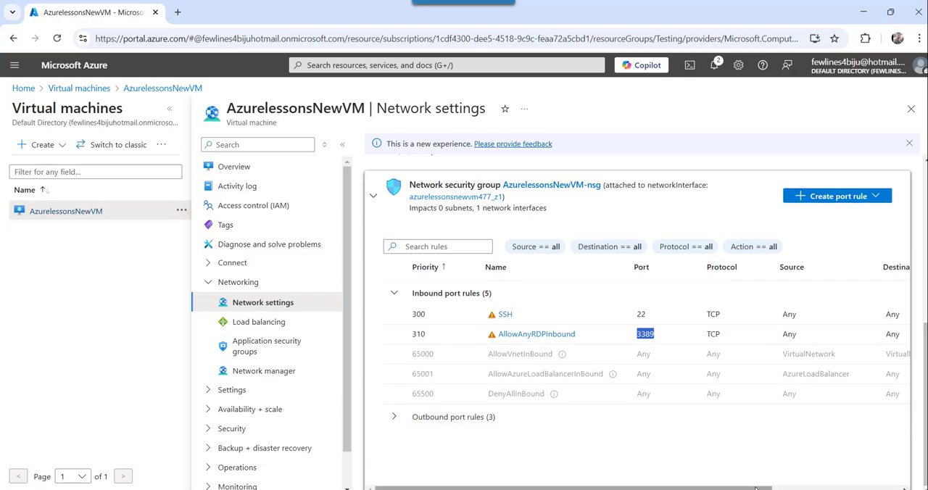
pyautogui.hscroll(3)
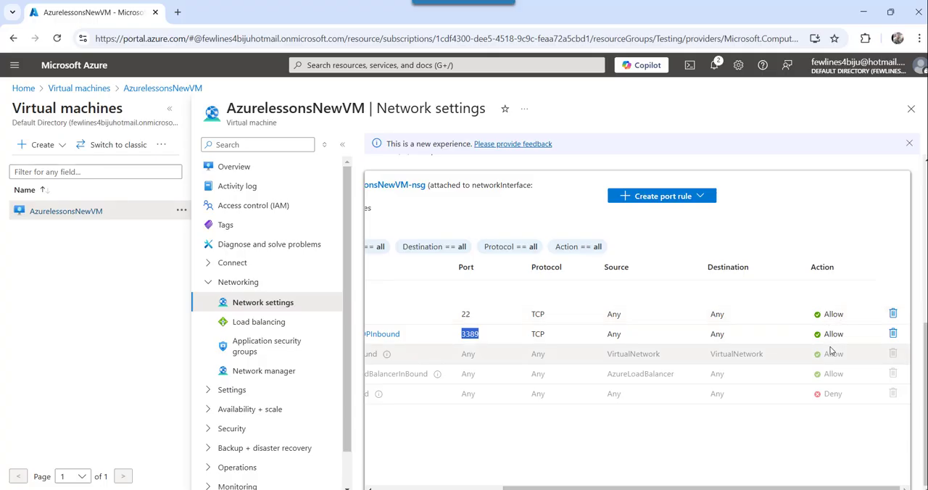
pyautogui.moveTo(833, 331)
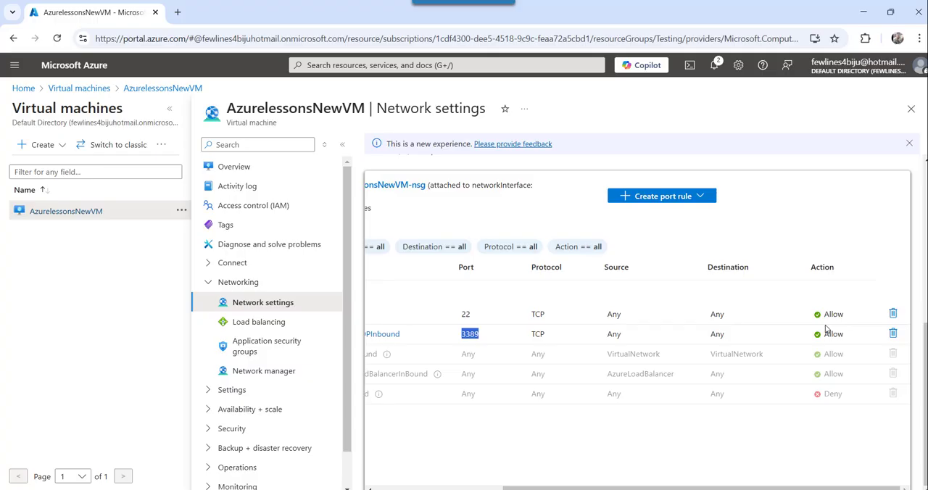
pyautogui.moveTo(826, 331)
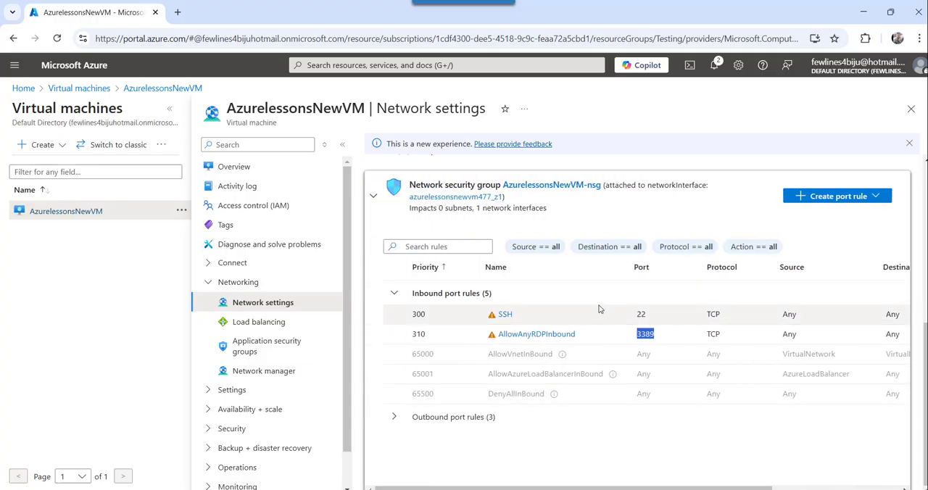
pyautogui.moveTo(633, 450)
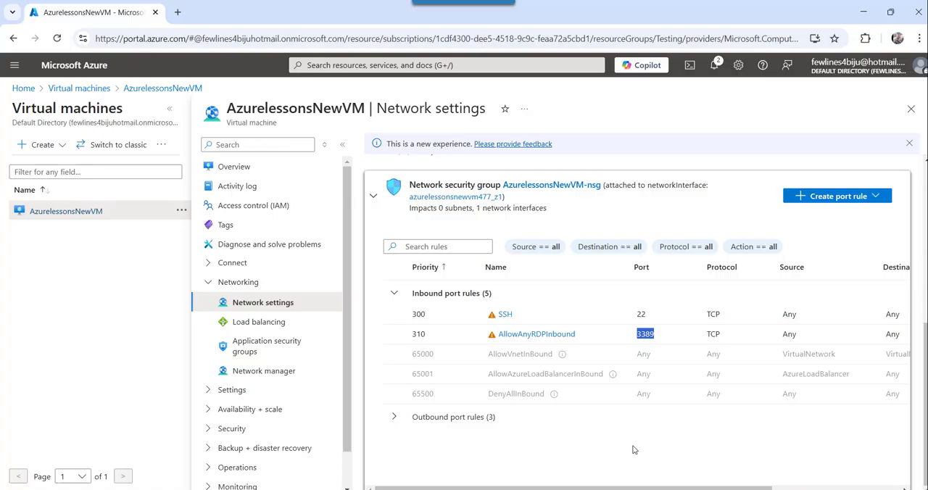